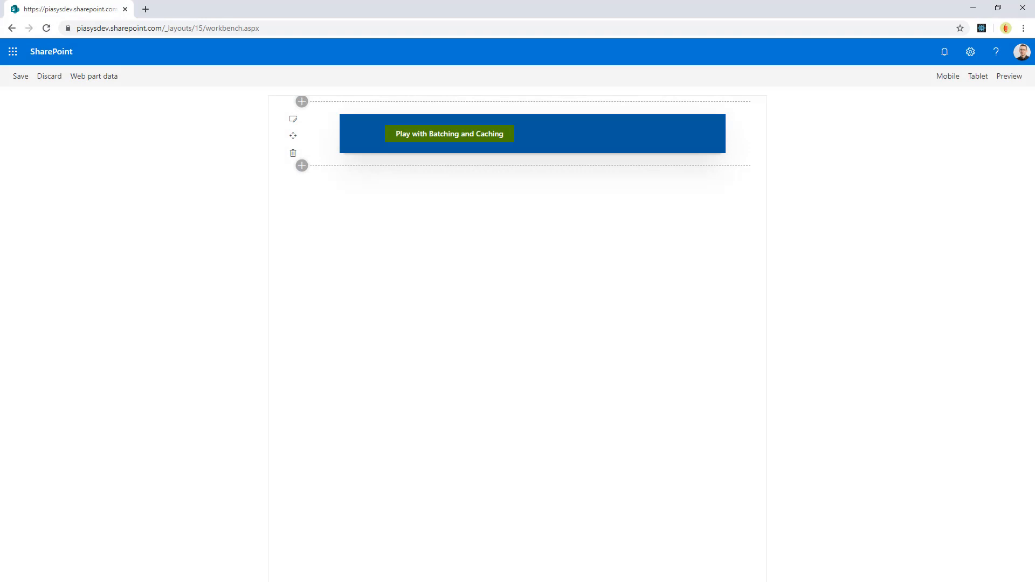
mouse_move(606, 326)
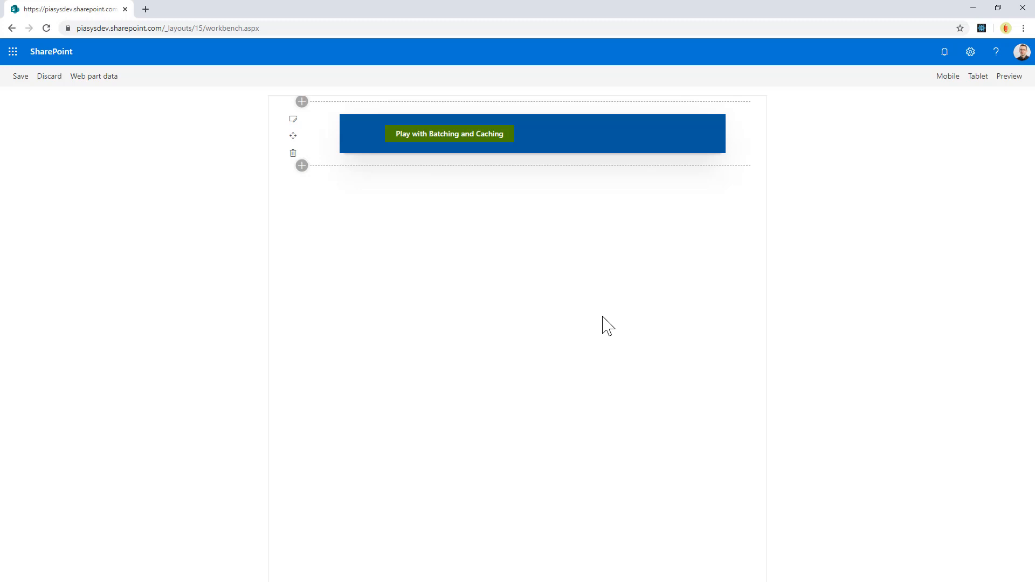
mouse_move(595, 321)
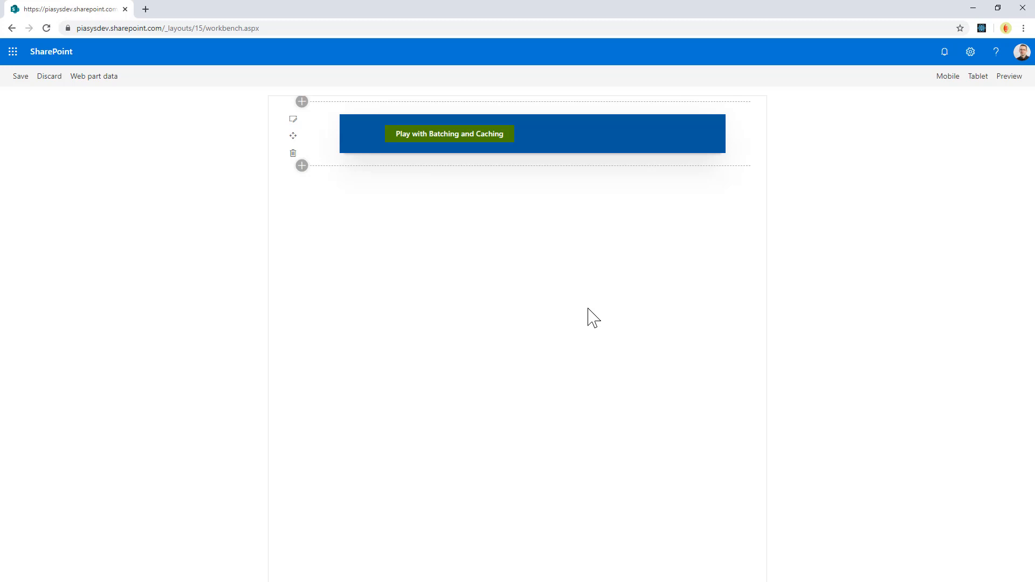
mouse_move(579, 319)
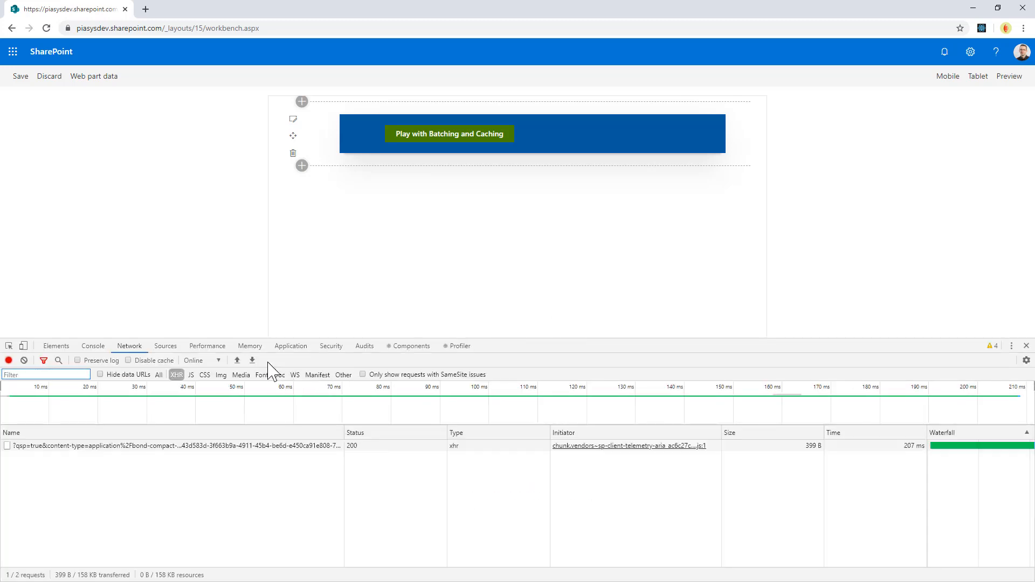
Clear the Network log, run Play with Batching and Caching, and review the $batch request's Headers.
left_click(24, 360)
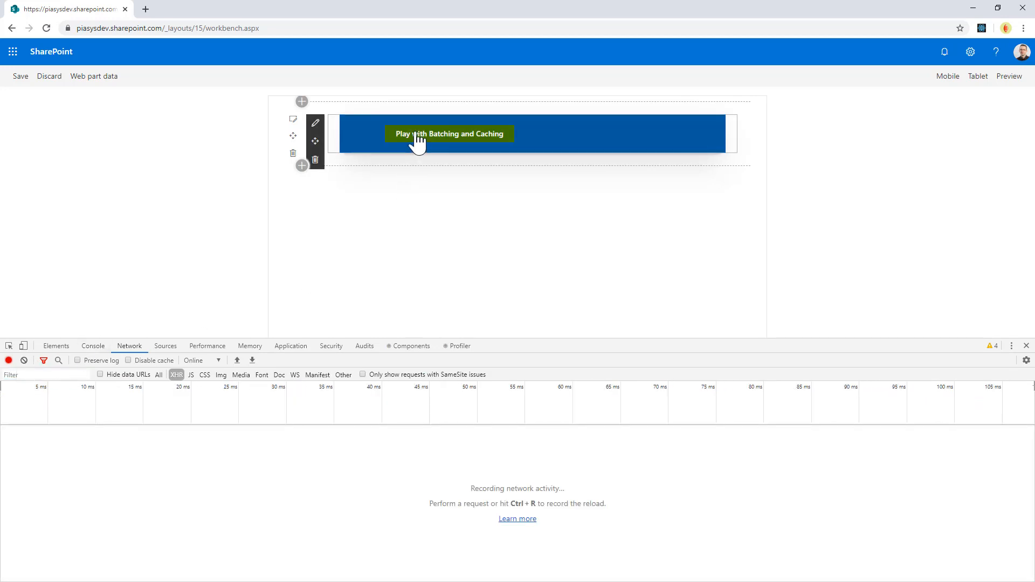
left_click(449, 134)
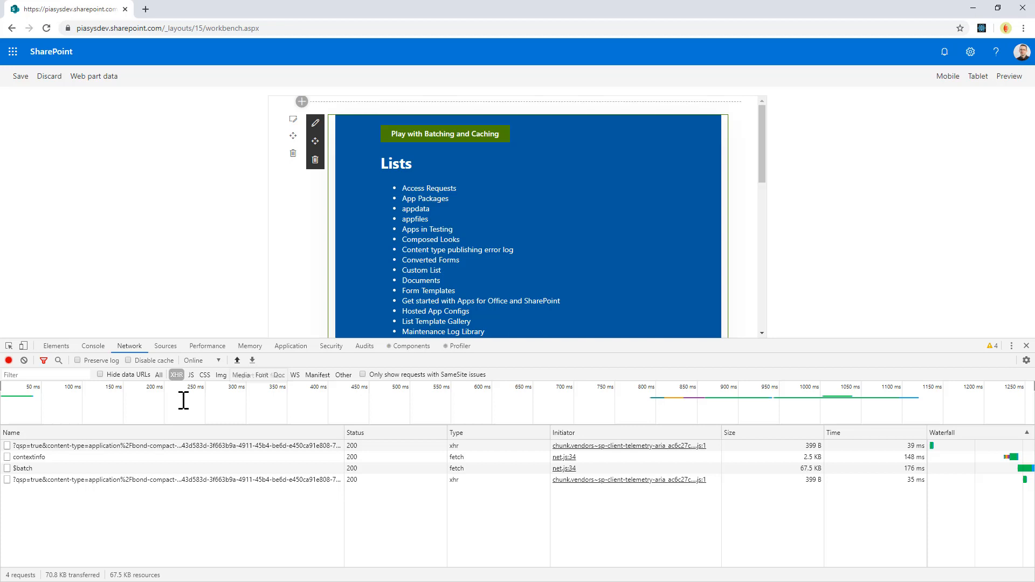
left_click(24, 468)
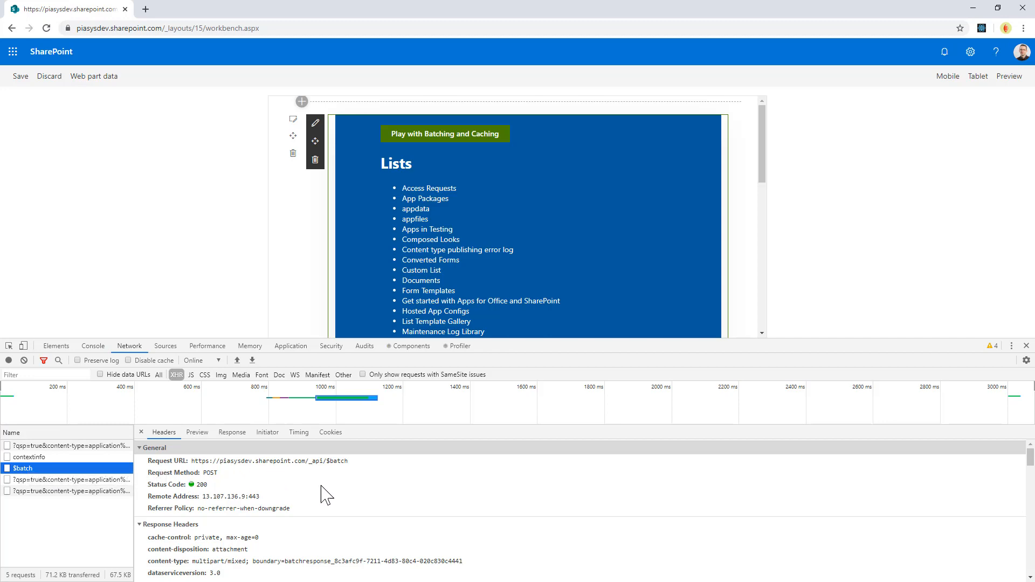
mouse_move(369, 494)
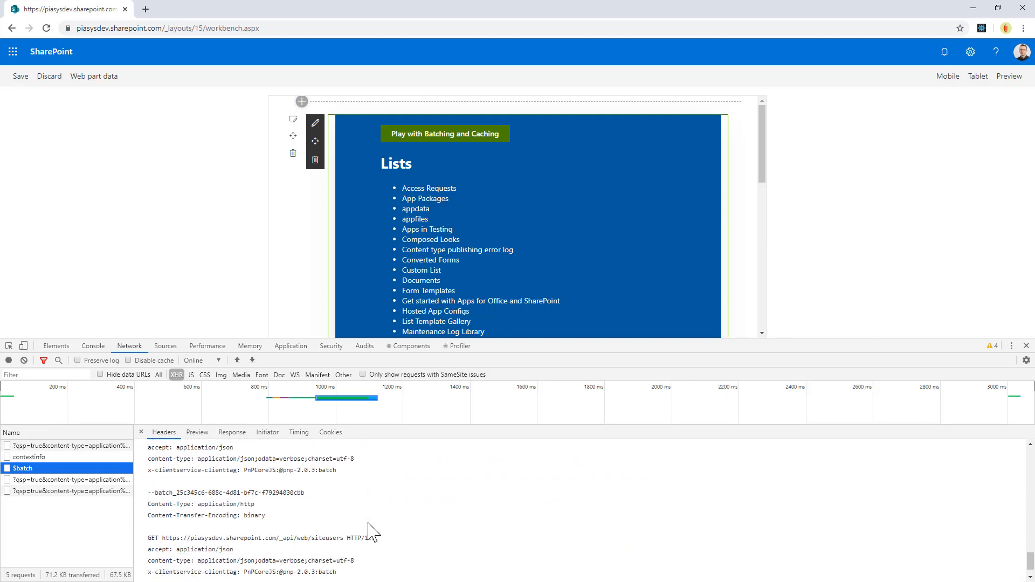
scroll("down", 3)
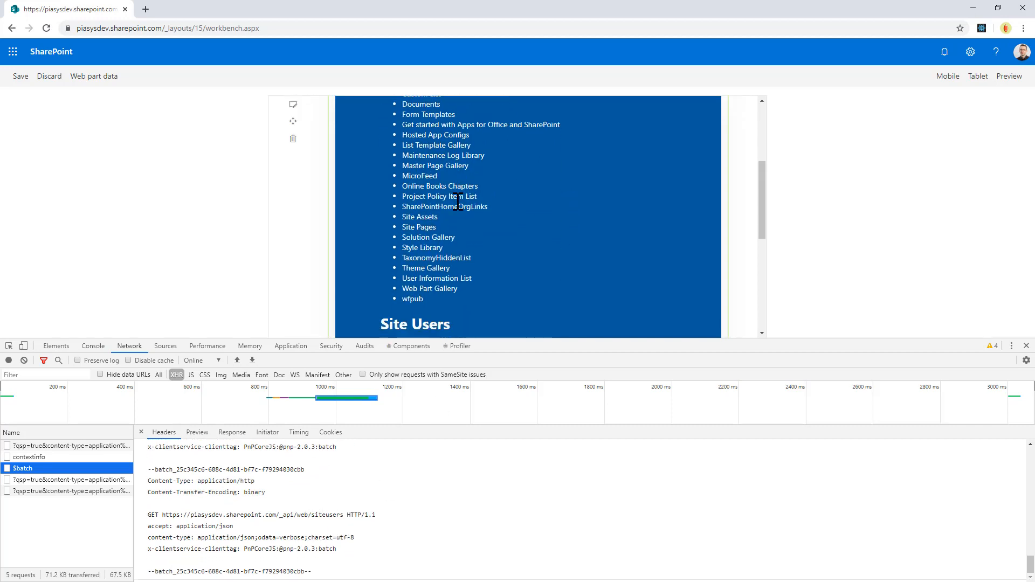
scroll("down", 3)
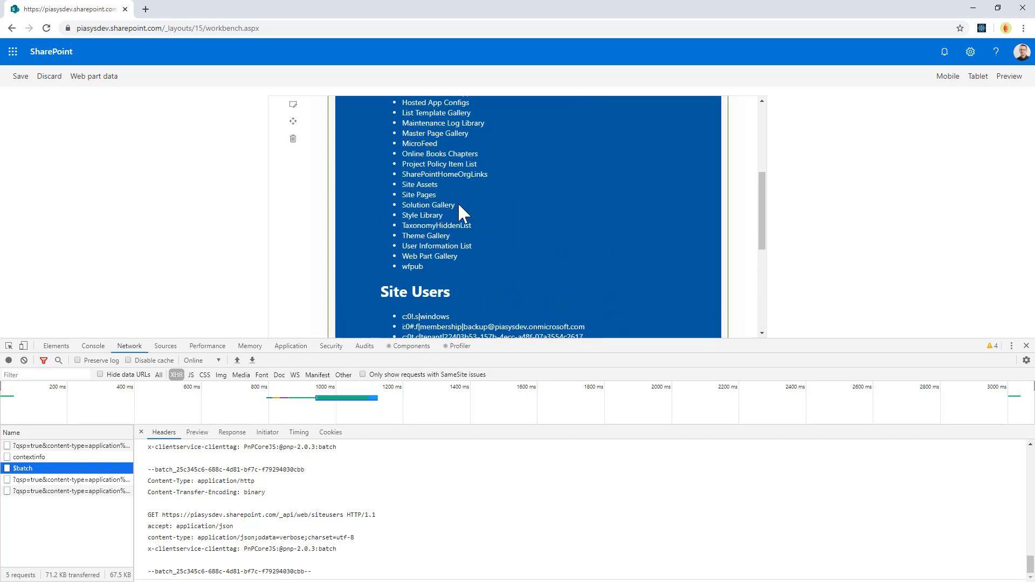
Clear the Network log and fetch the lists and users again from the web part.
left_click(9, 360)
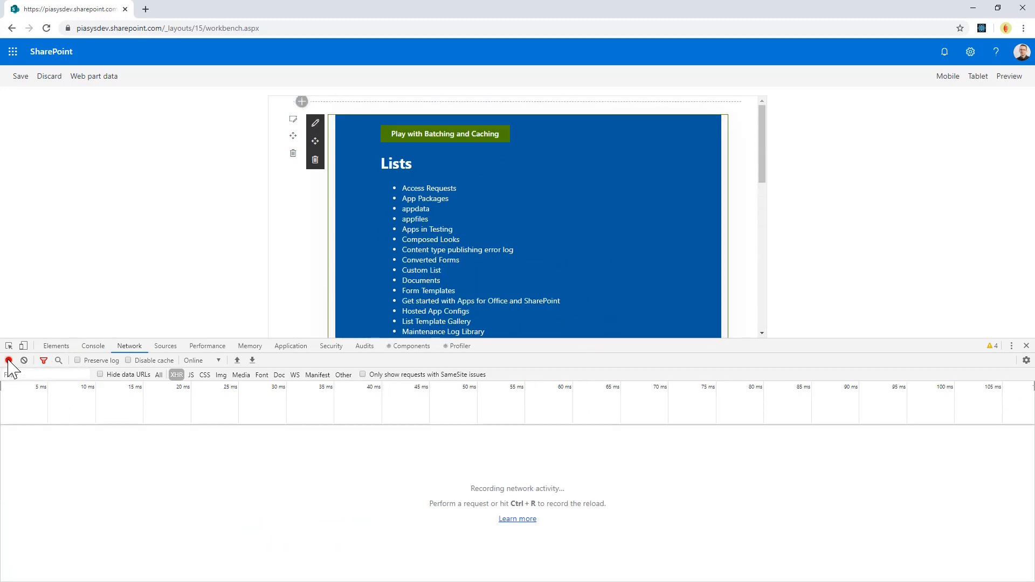
left_click(445, 133)
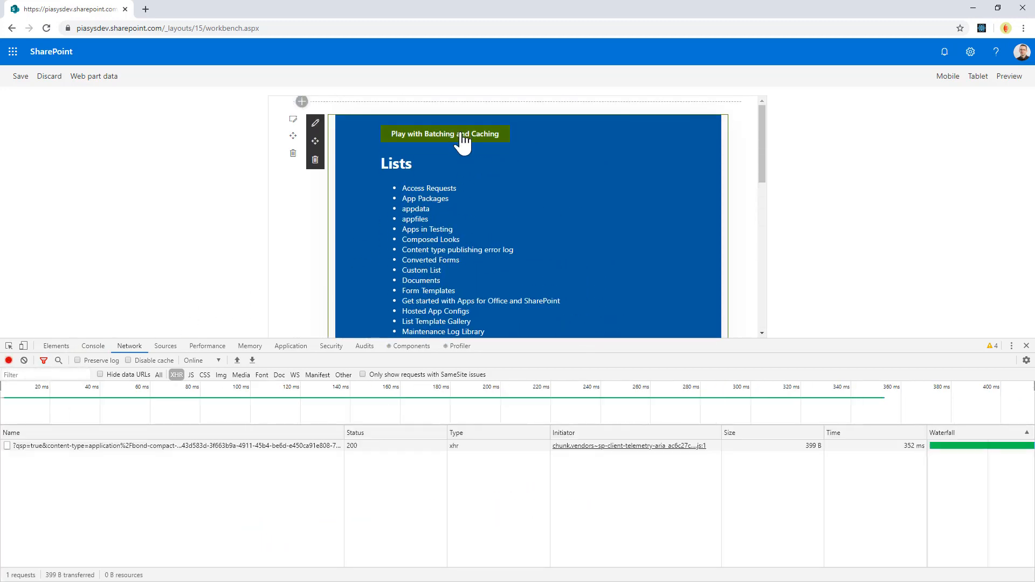
left_click(444, 134)
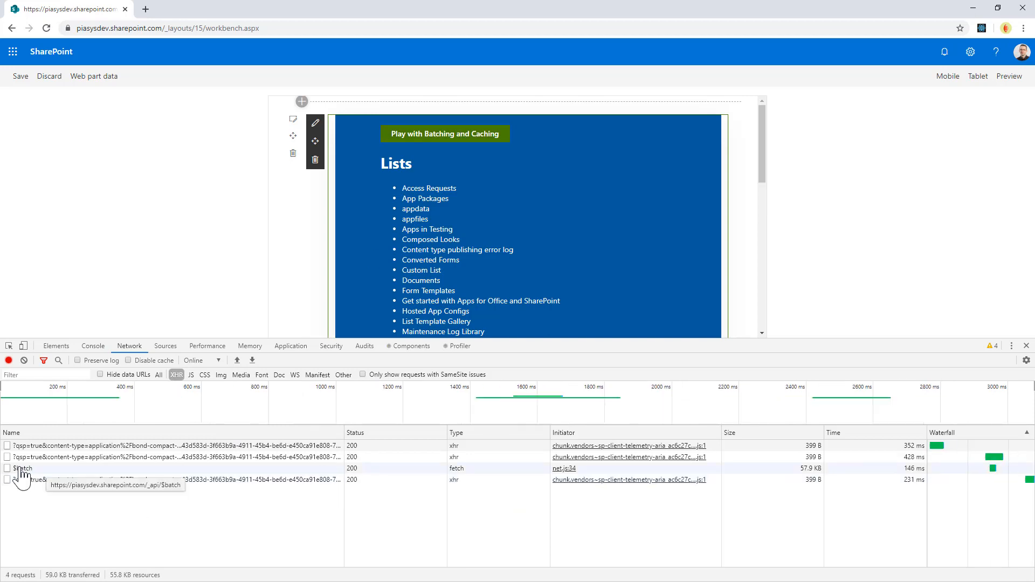
Inspect the new $batch request's Headers down to the Request Payload with the lists query.
left_click(22, 468)
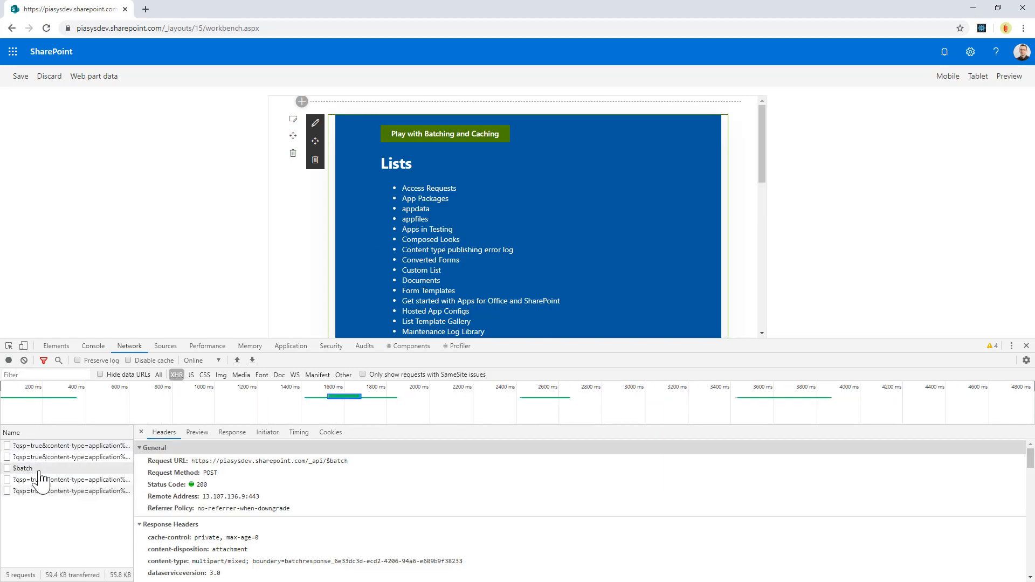
left_click(23, 468)
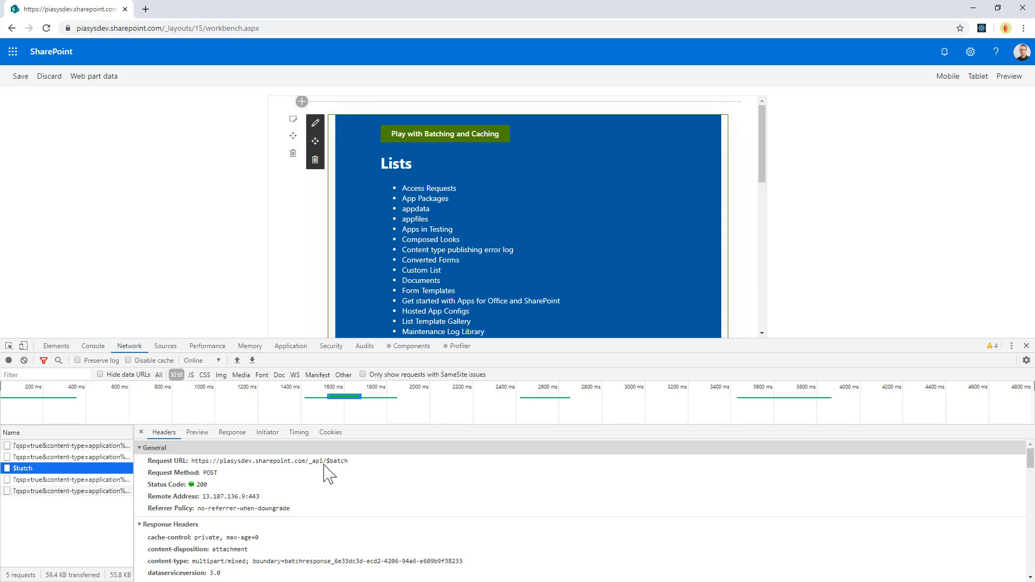
left_click(256, 460)
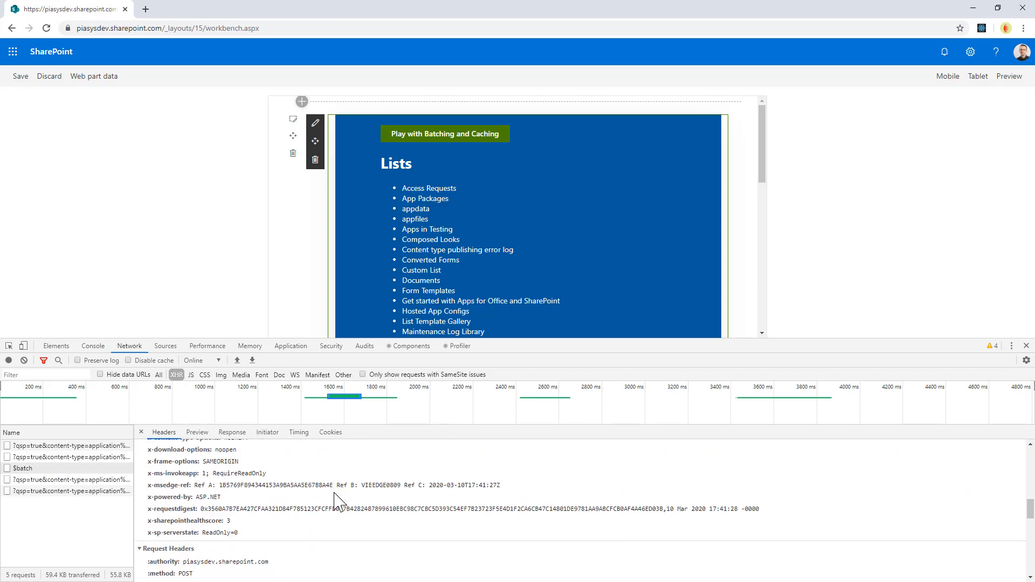
scroll("down", 3)
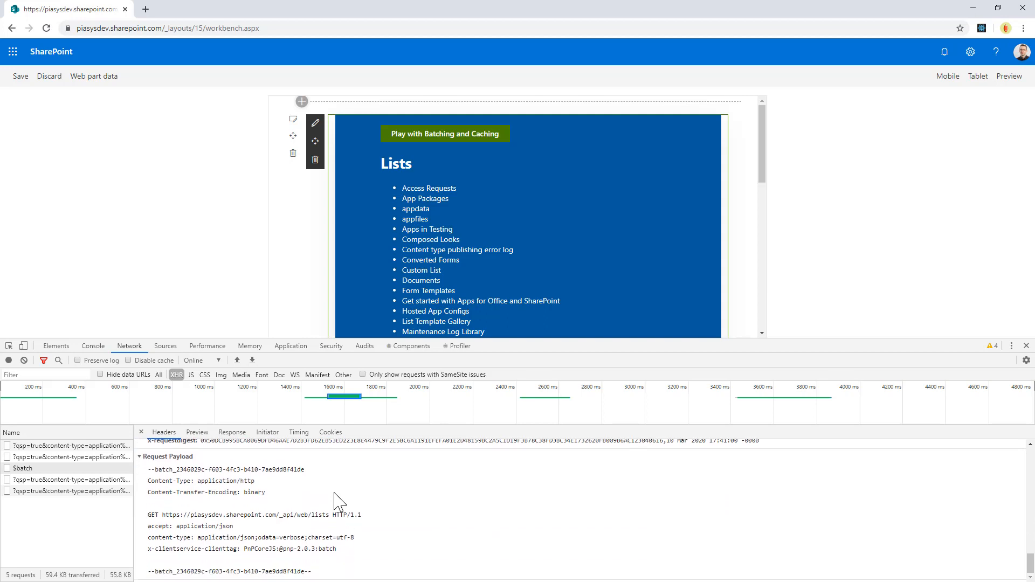
mouse_move(324, 525)
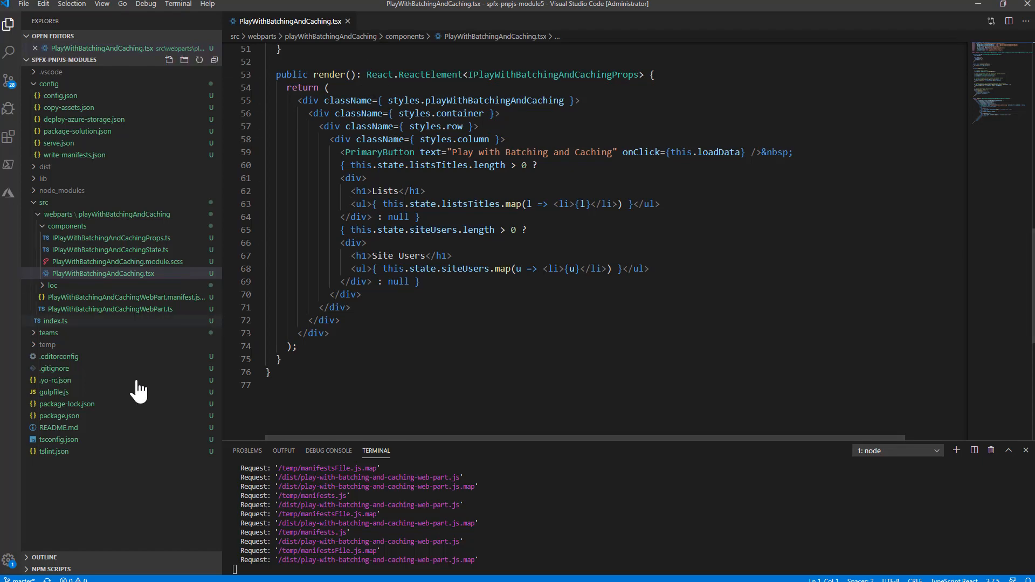
left_click(60, 415)
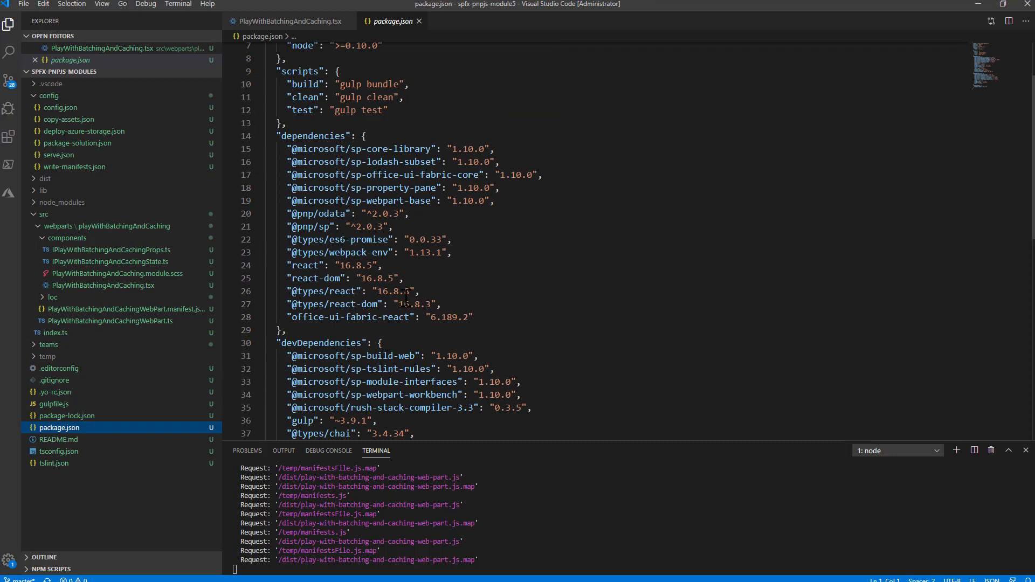
double_click(312, 227)
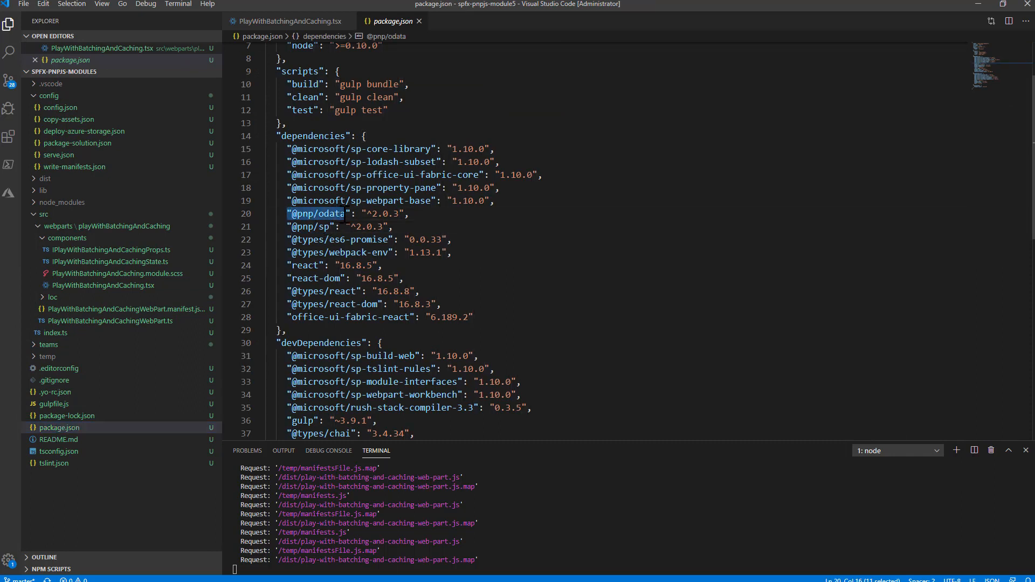
left_click(287, 20)
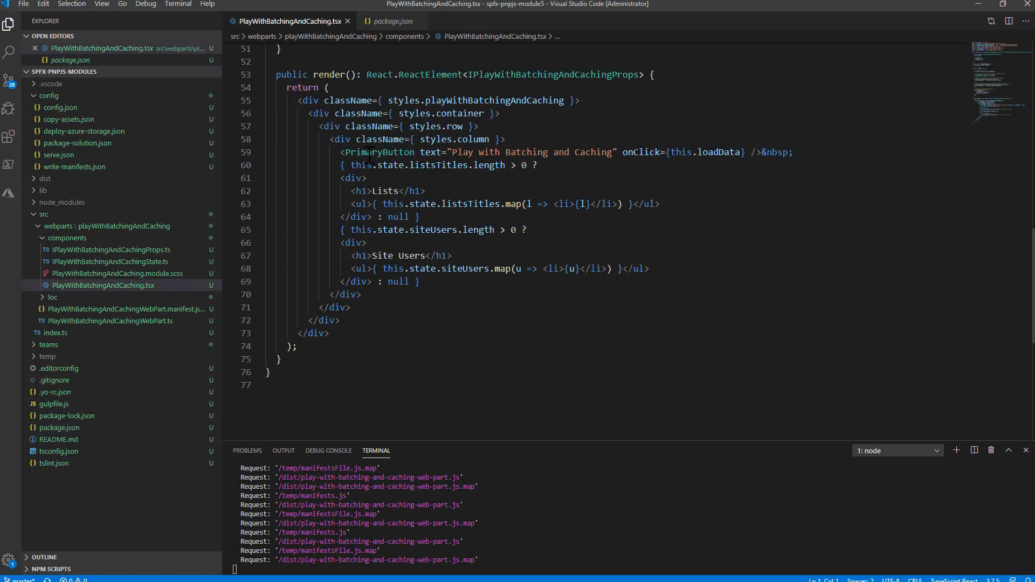
left_click(710, 152)
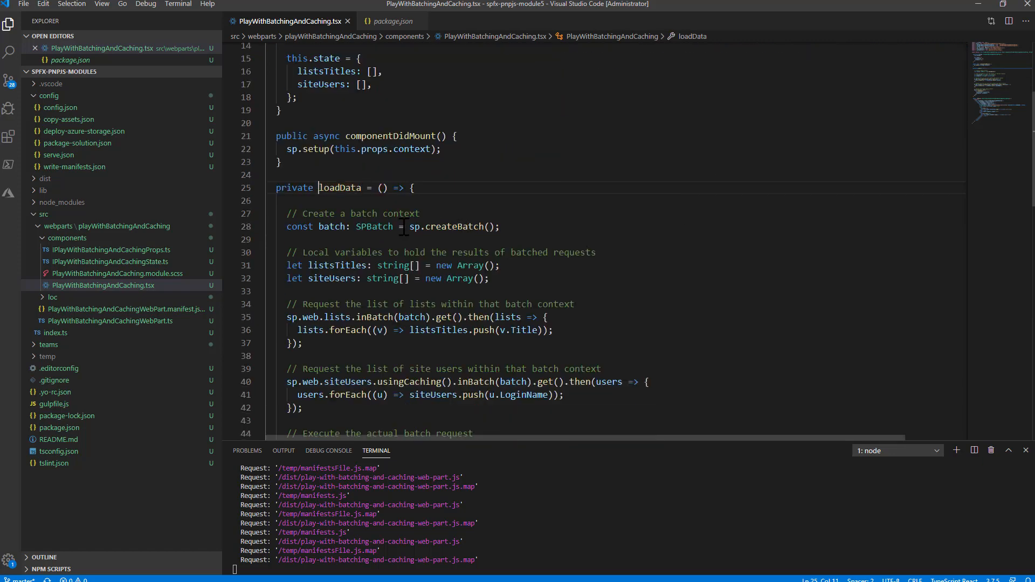
Highlight the sp.createBatch() call and the batch variable that holds the batch context.
left_click_drag(411, 227, 502, 226)
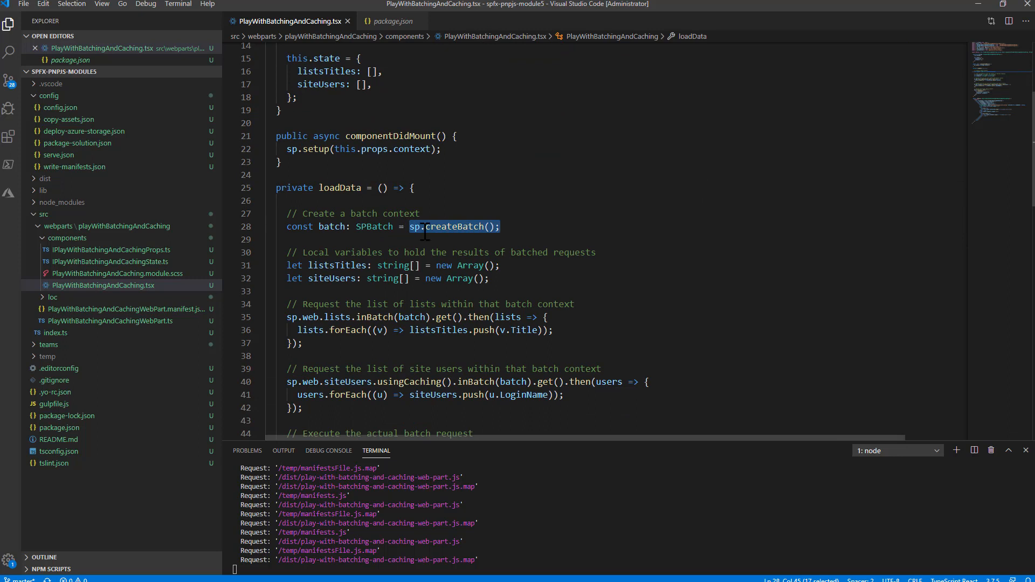
left_click(499, 226)
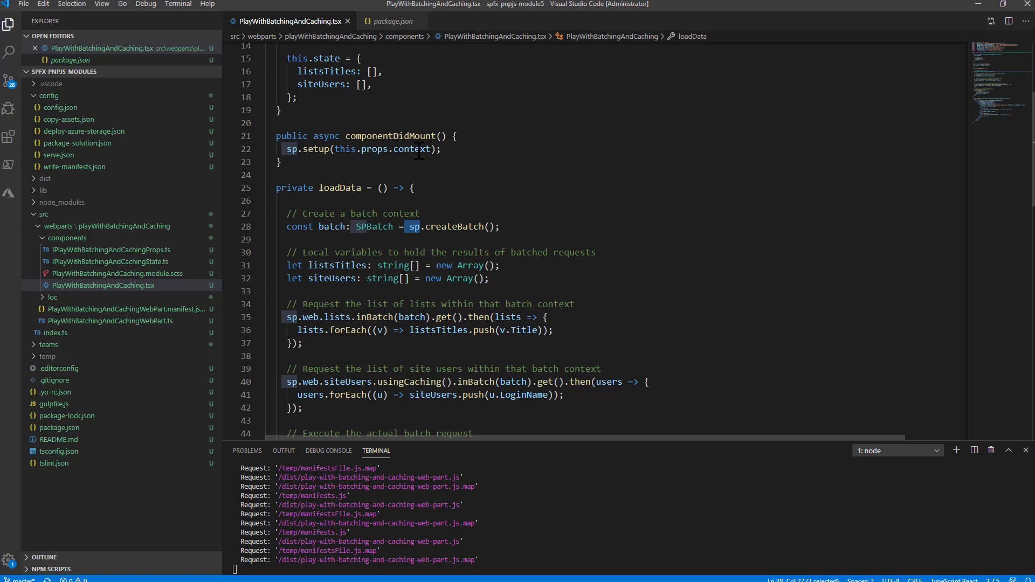
mouse_move(411, 149)
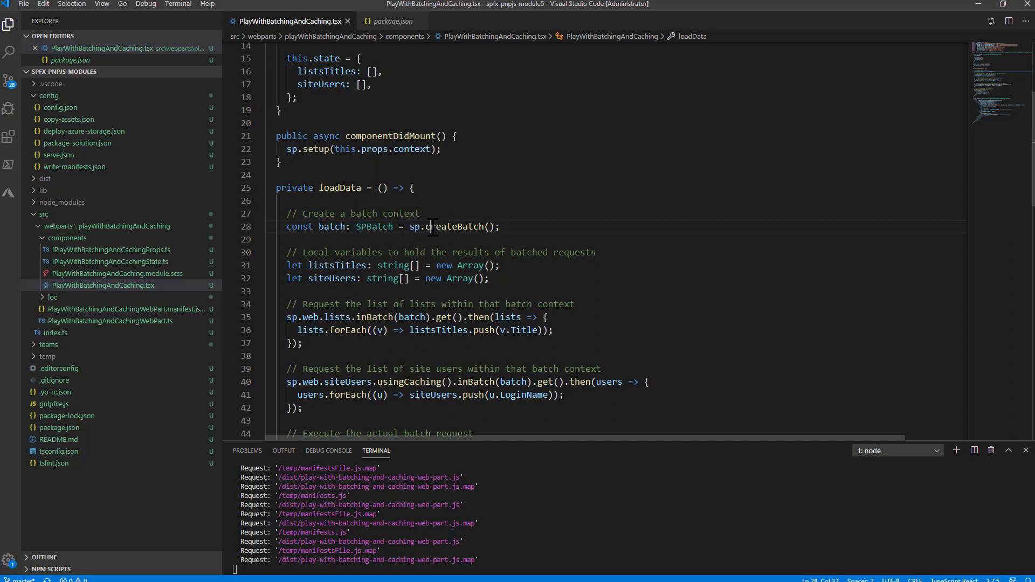
double_click(454, 226)
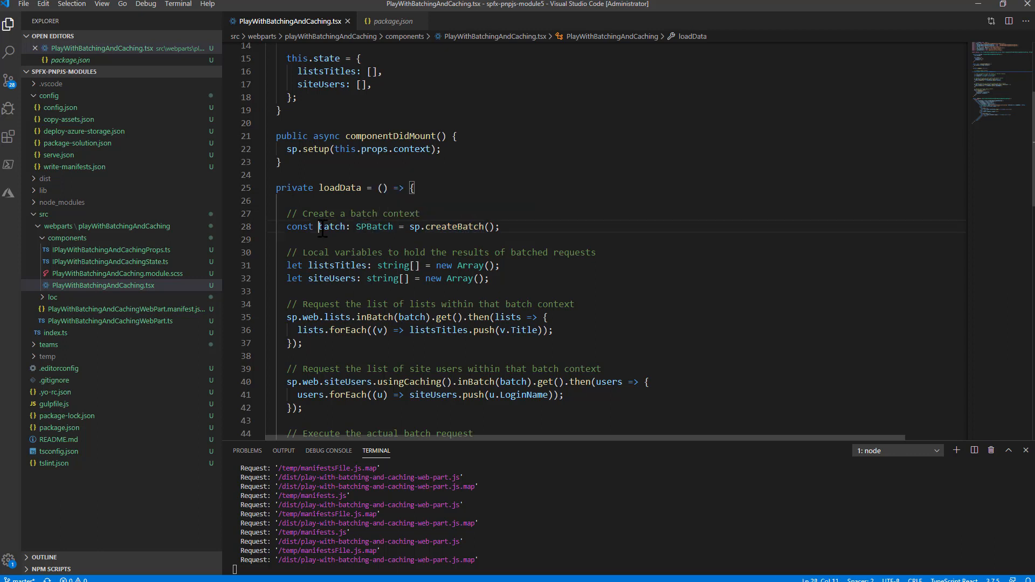
double_click(331, 226)
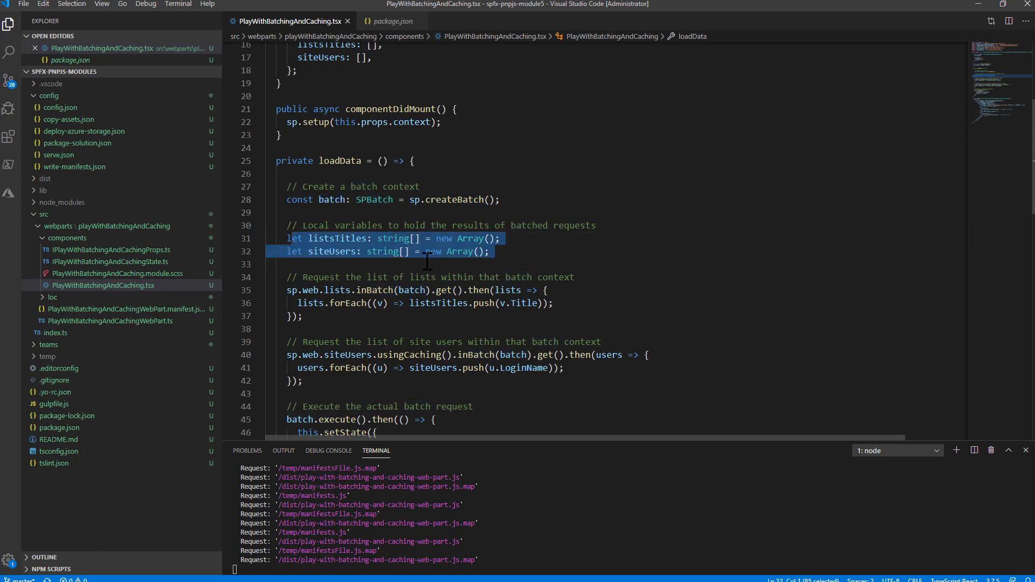
scroll("down", 3)
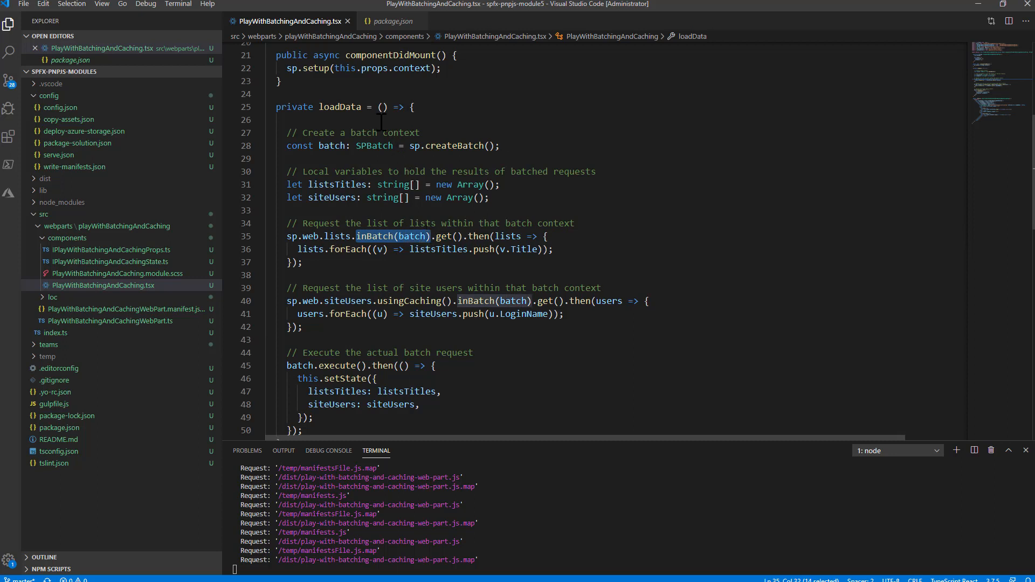
mouse_move(330, 217)
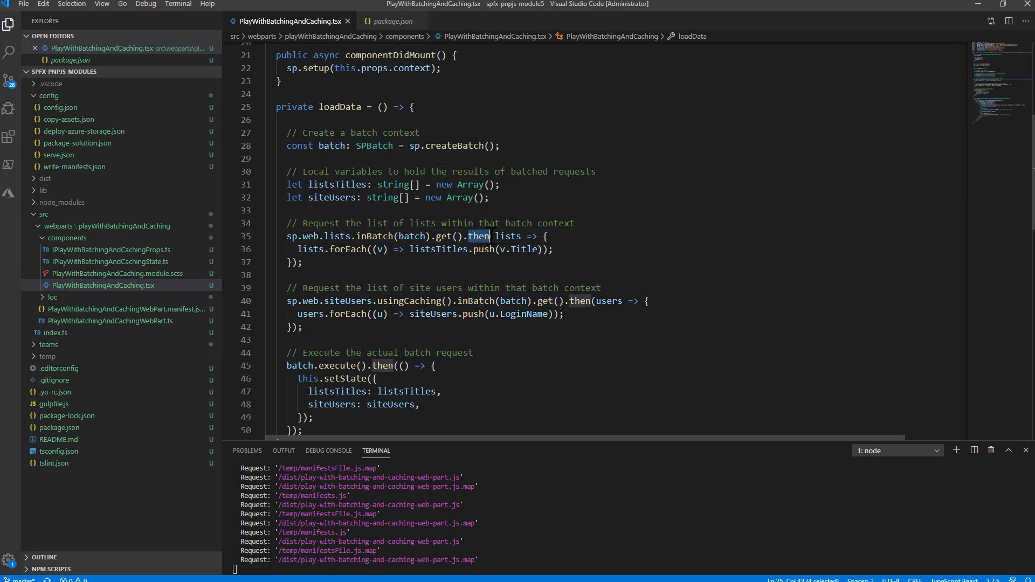
Highlight the batched lists callback line that collects titles into listsTitles.
left_click_drag(469, 237, 548, 249)
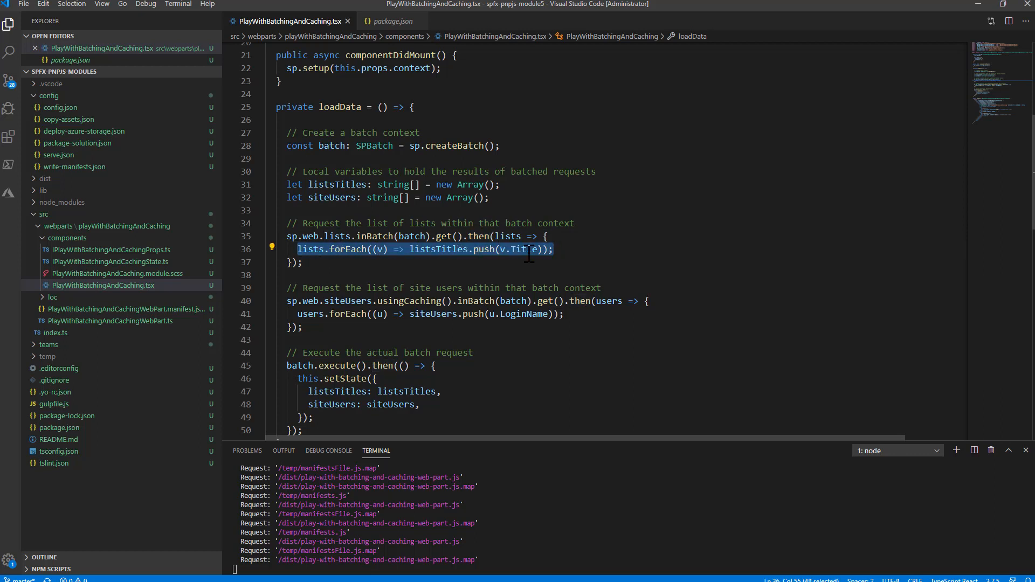
double_click(439, 249)
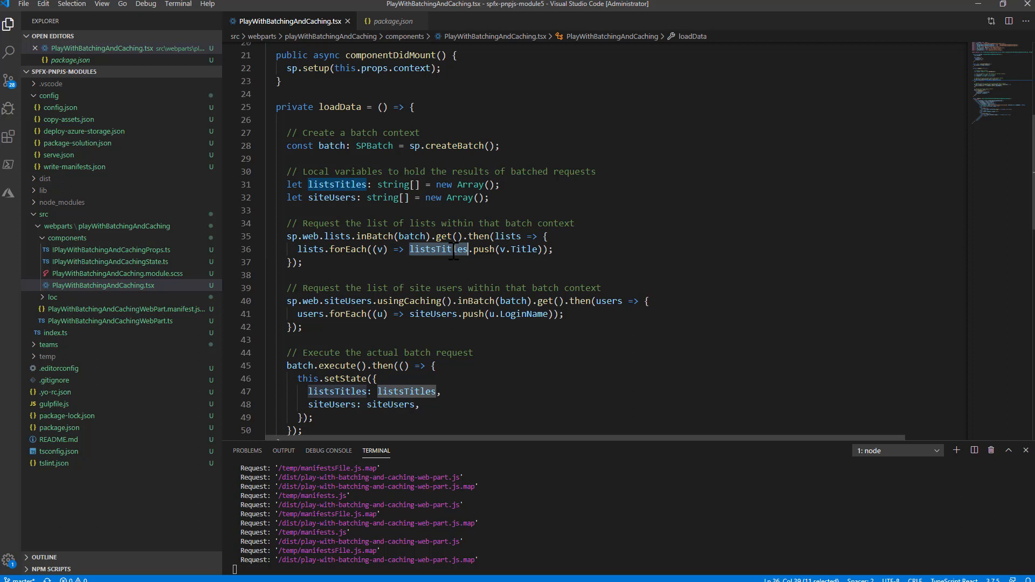
mouse_move(437, 250)
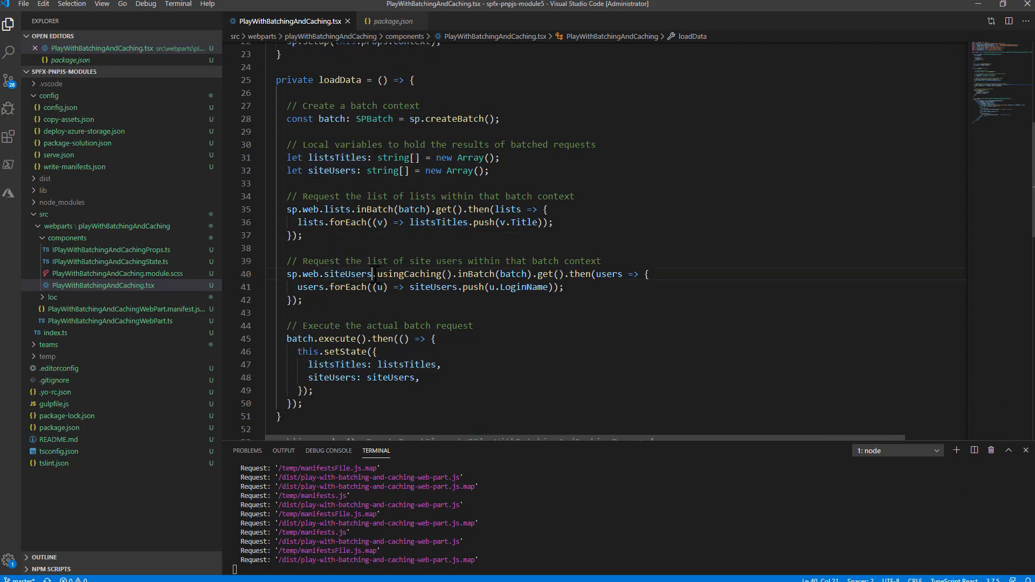
double_click(410, 274)
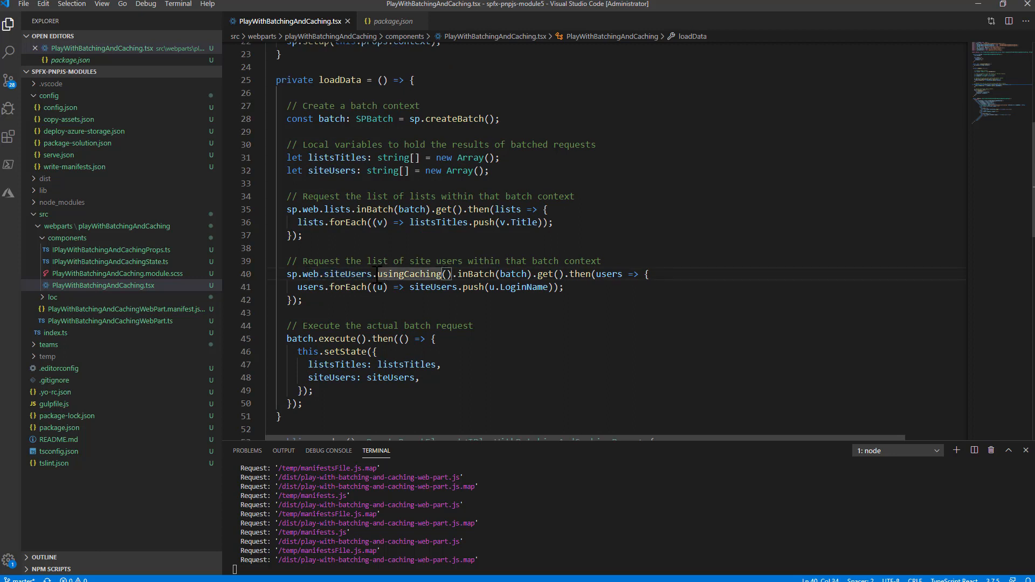
double_click(411, 274)
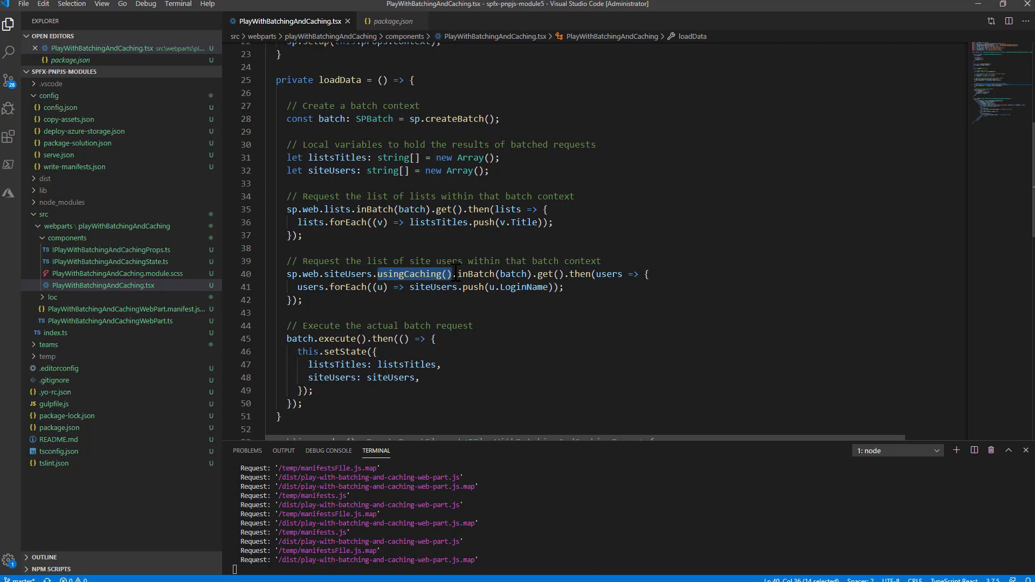
mouse_move(511, 296)
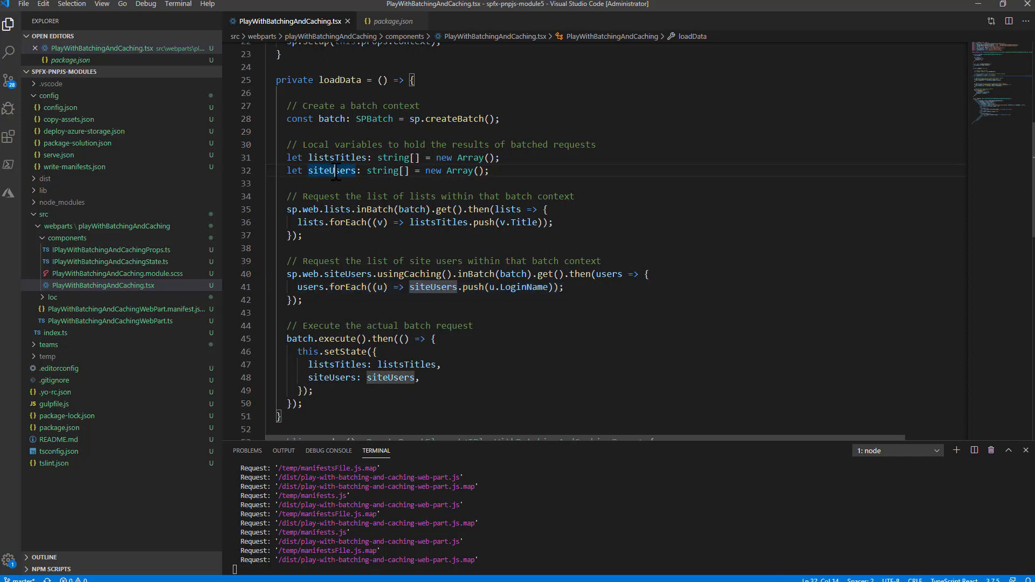
mouse_move(358, 89)
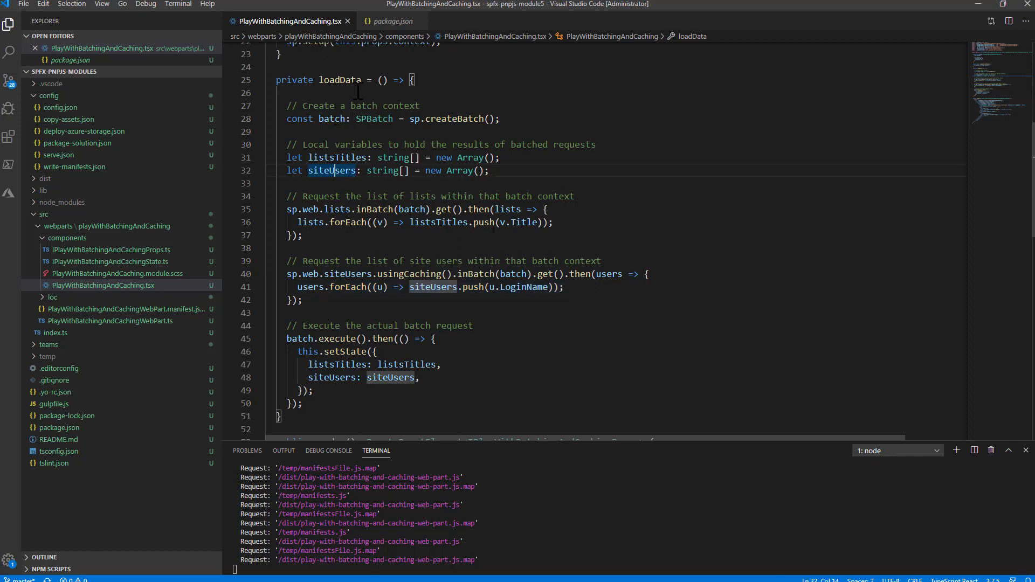
scroll("down", 3)
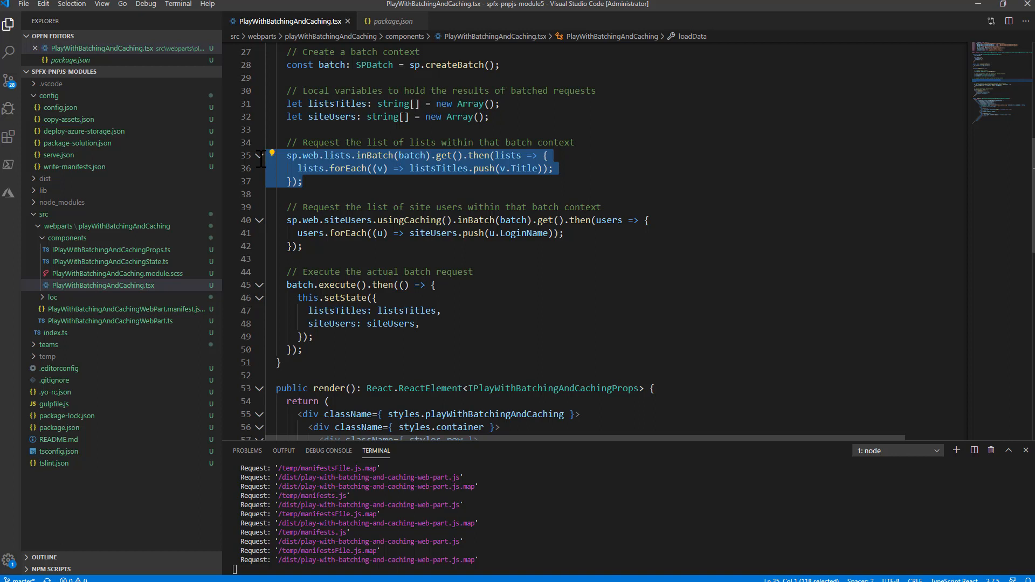
double_click(343, 285)
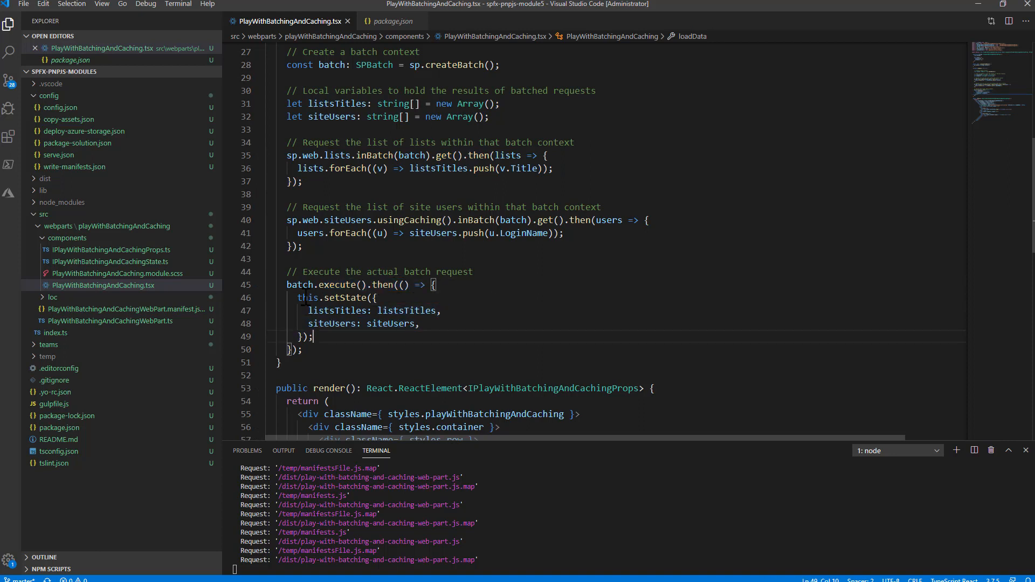
left_click_drag(298, 298, 314, 337)
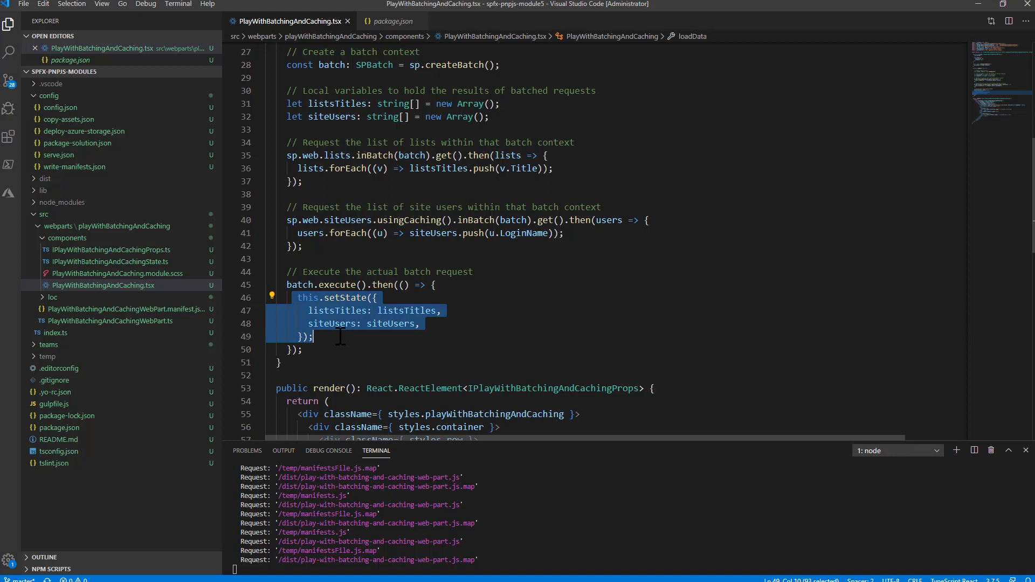
scroll("down", 3)
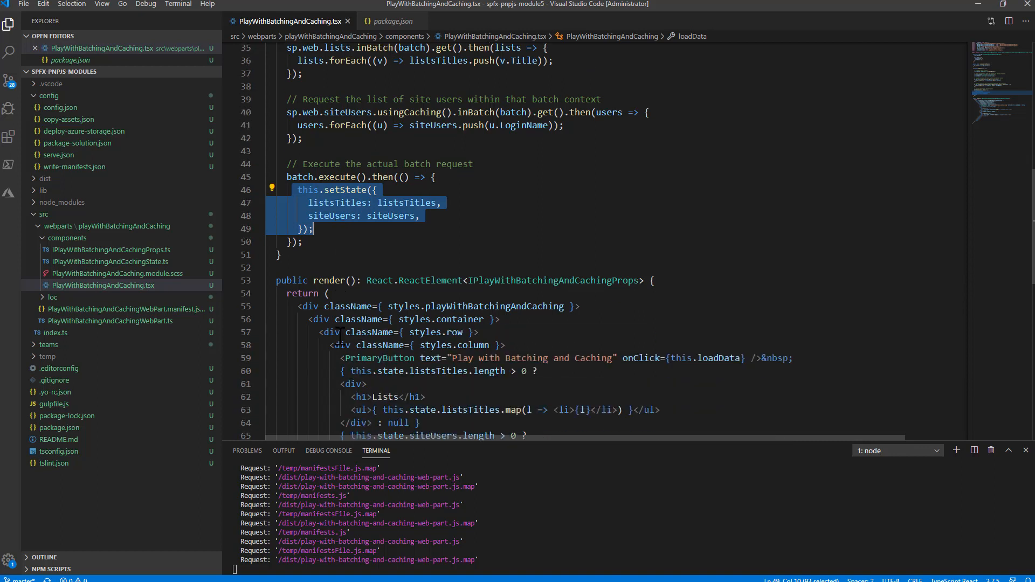